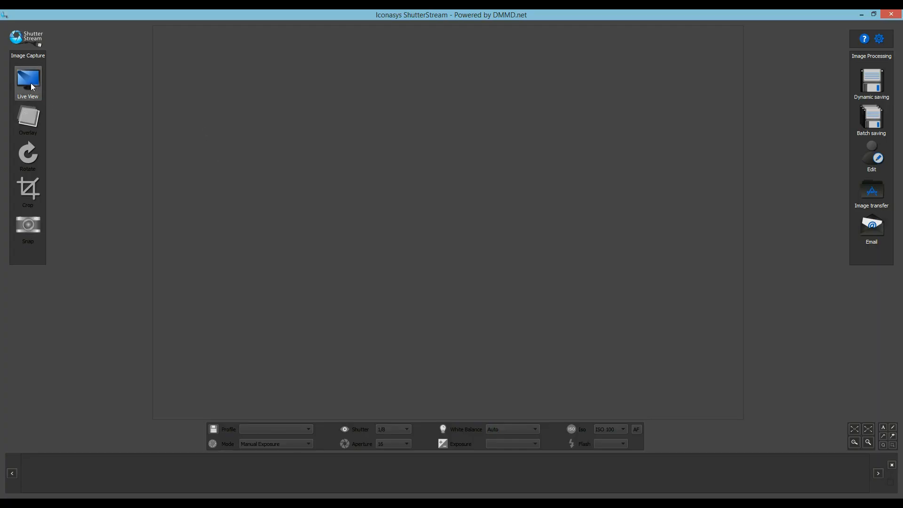
Step: Start Live View so the watch on the turntable appears in the preview
left_click(28, 79)
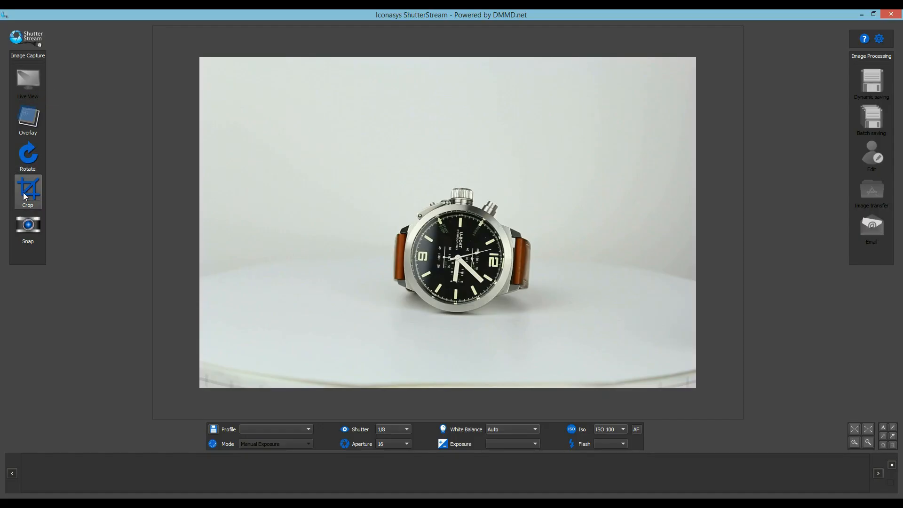
Step: Mark a crop rectangle tightly framing the watch in the live image
left_click(28, 191)
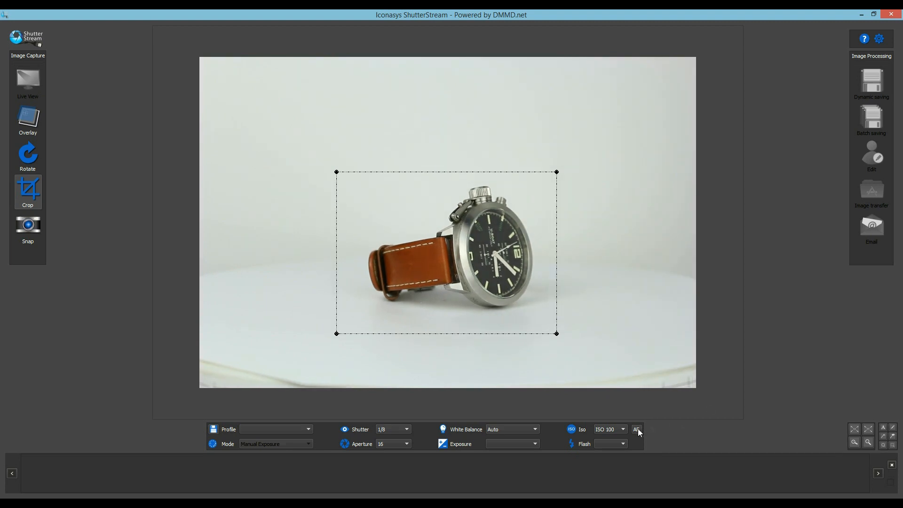
Step: Switch to manual focus, refine focus on the watch, and set shutter to 1/5
left_click(636, 429)
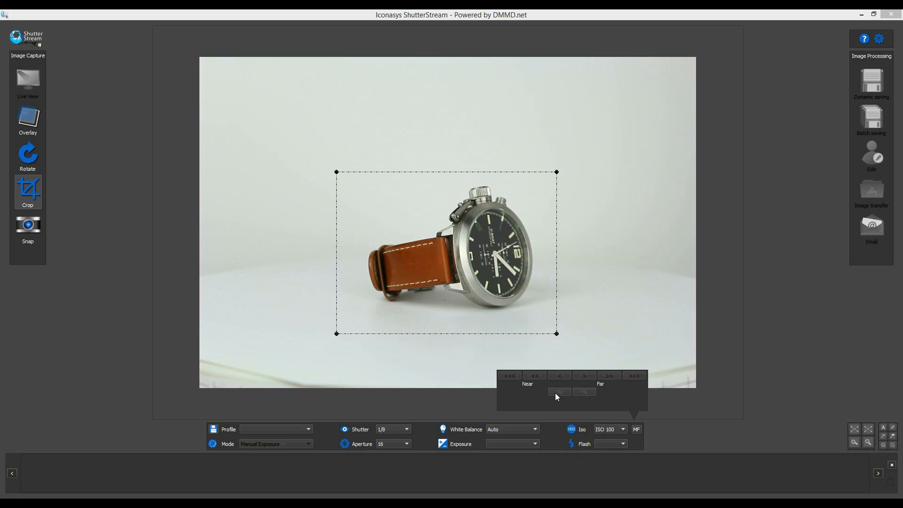
left_click(533, 375)
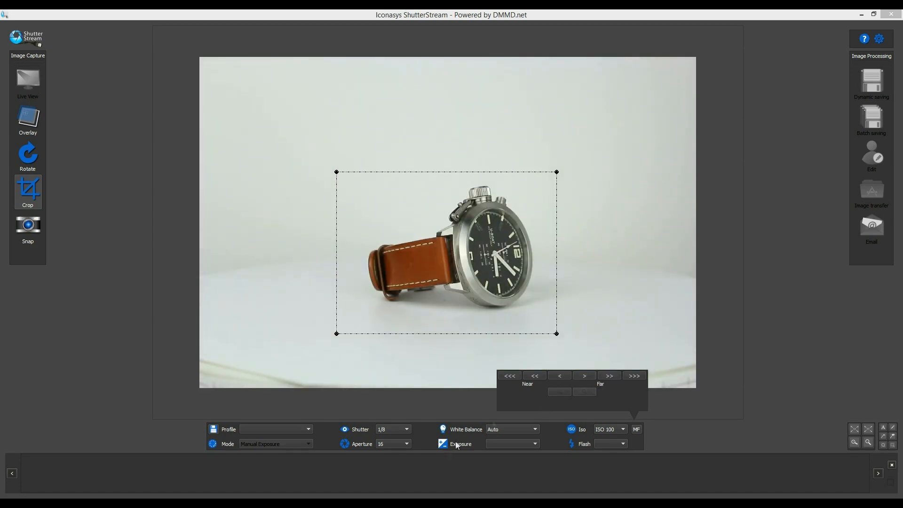
left_click(407, 429)
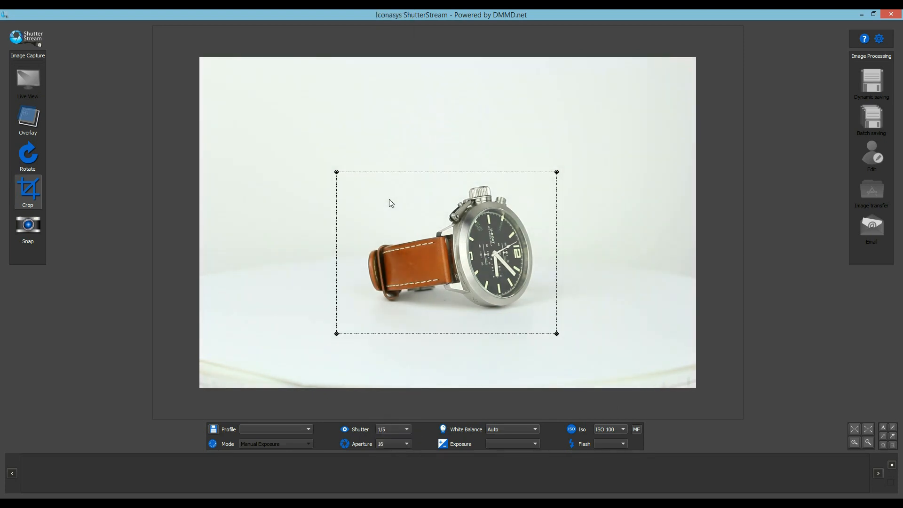
Step: Slow the shutter to 1/4 so the background goes nearly white
left_click(406, 429)
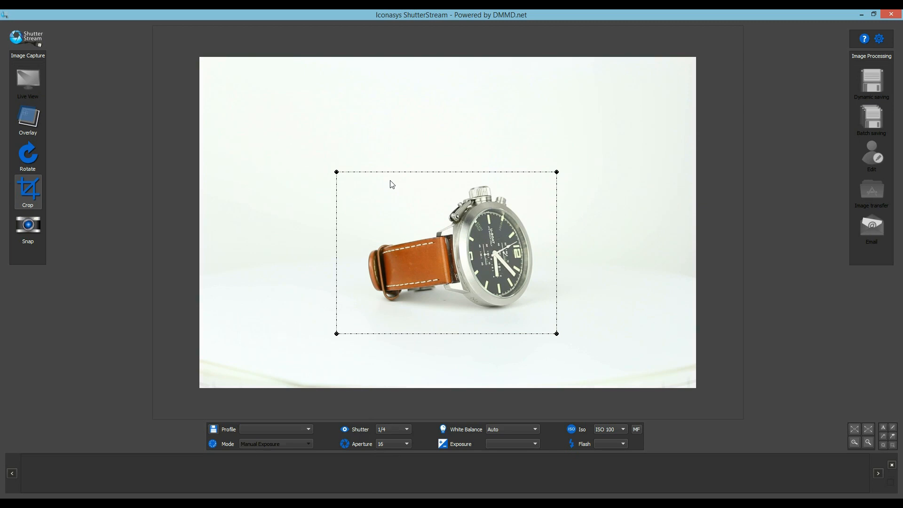
mouse_move(28, 224)
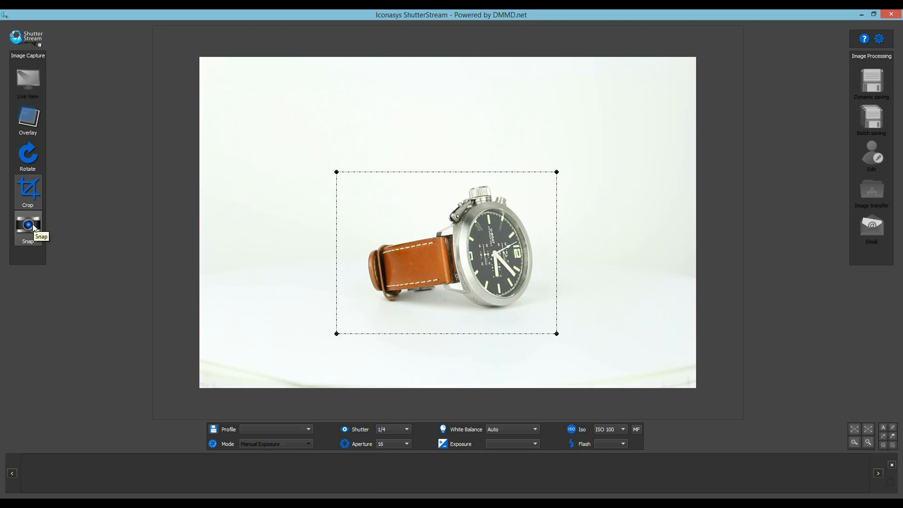
Step: Snap the cropped watch photo into the thumbnail strip and resume Live View
left_click(27, 224)
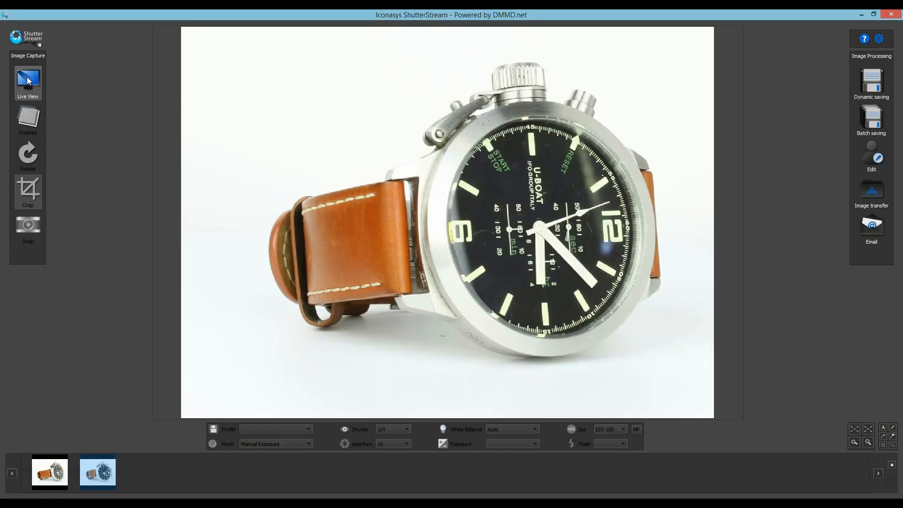
left_click(27, 81)
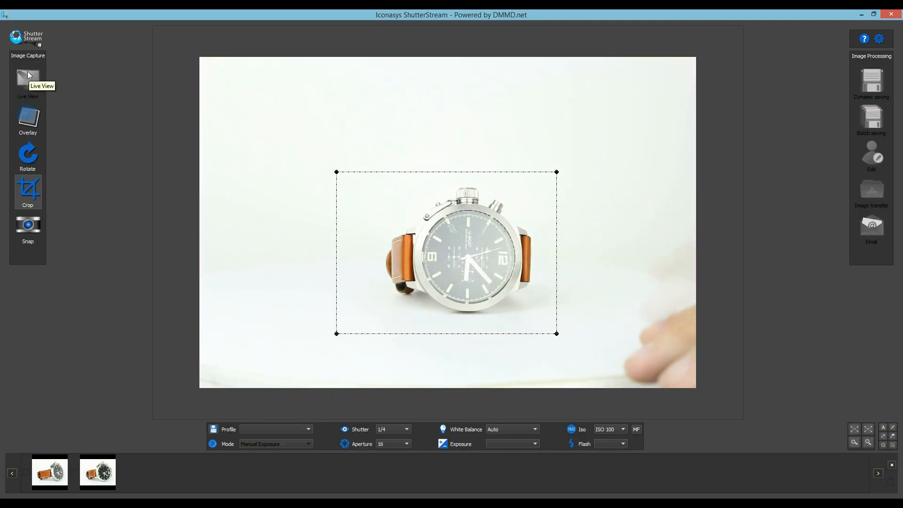